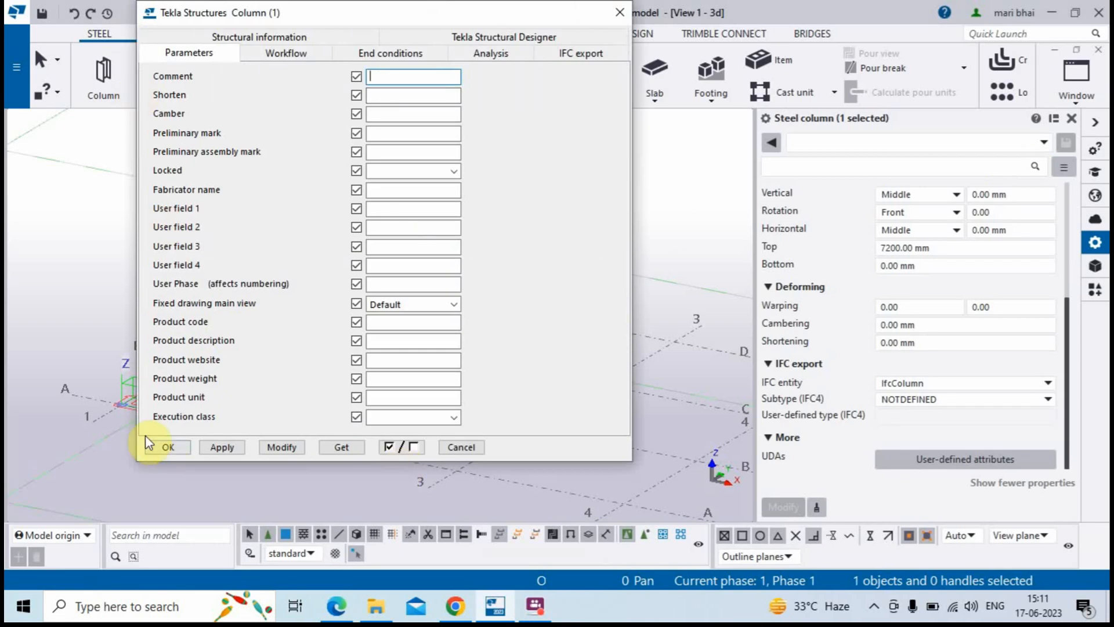
pyautogui.moveTo(162, 227)
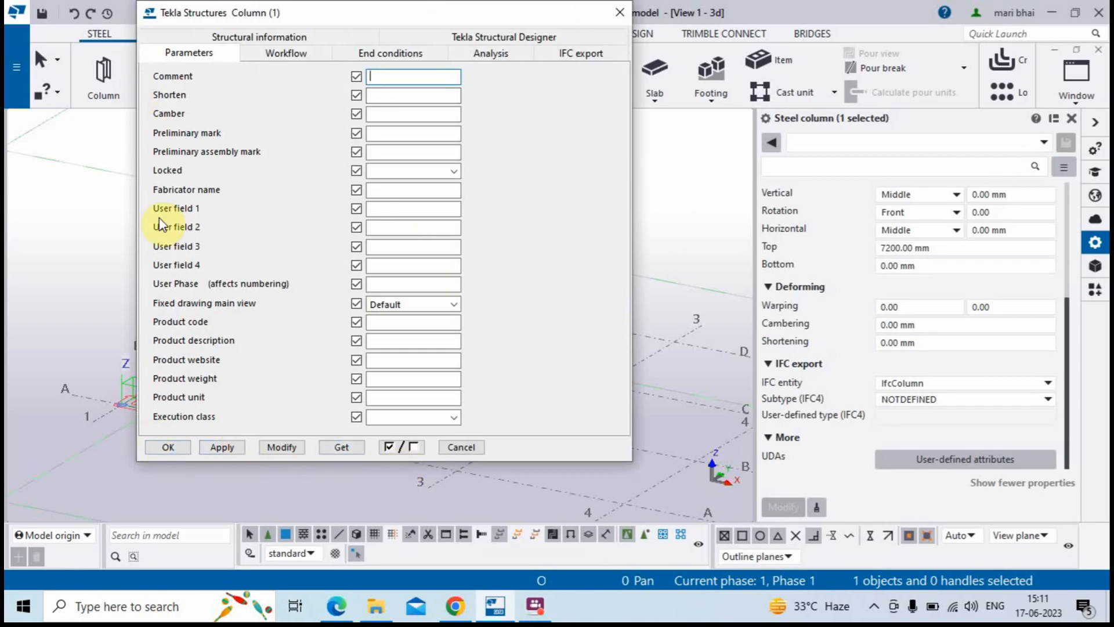
pyautogui.moveTo(609, 47)
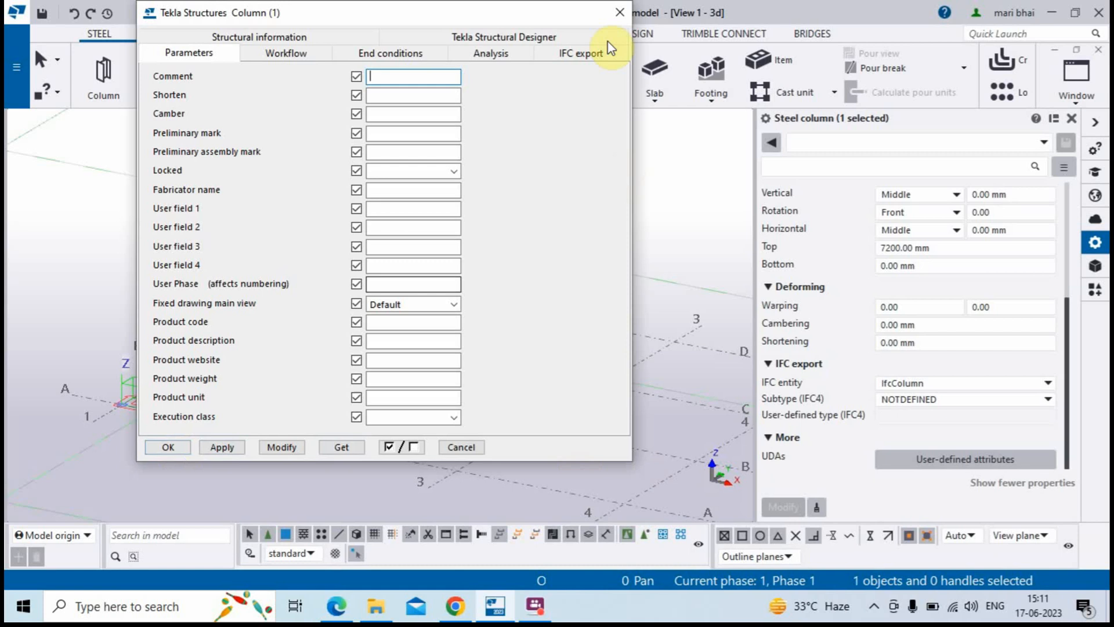
# Close the Column (1) attributes dialog to view the two HEA400 columns
pyautogui.click(619, 12)
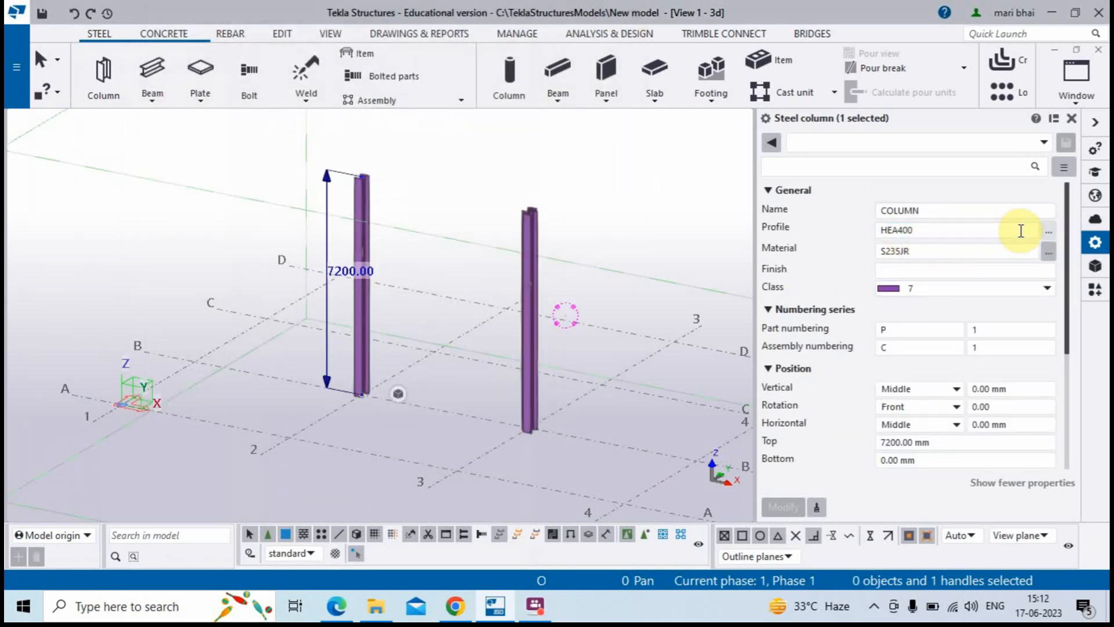
# Switch from Tekla Structures to Google Chrome via the taskbar
pyautogui.click(1048, 230)
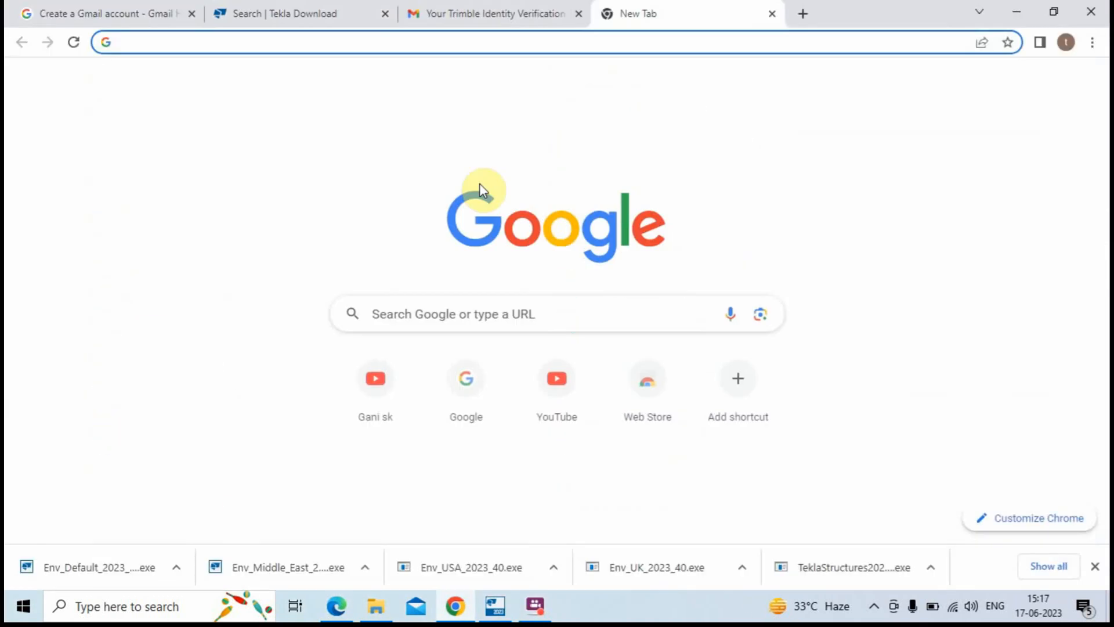
# Google 'screen controller for tekla' and open the Tekla Warehouse result
pyautogui.write('screener')
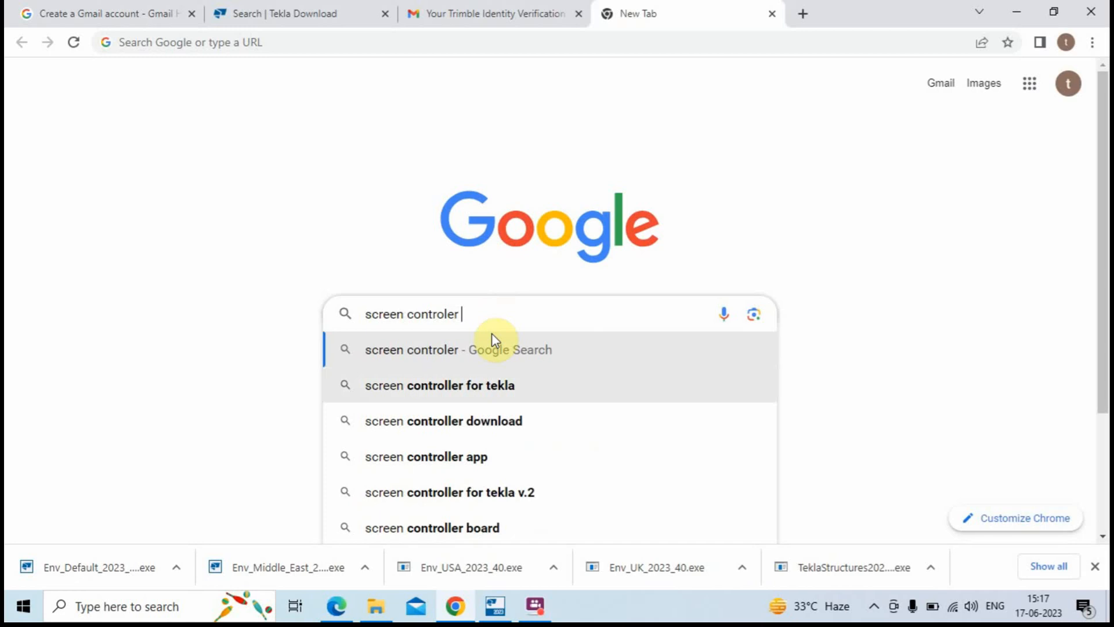
pyautogui.click(440, 386)
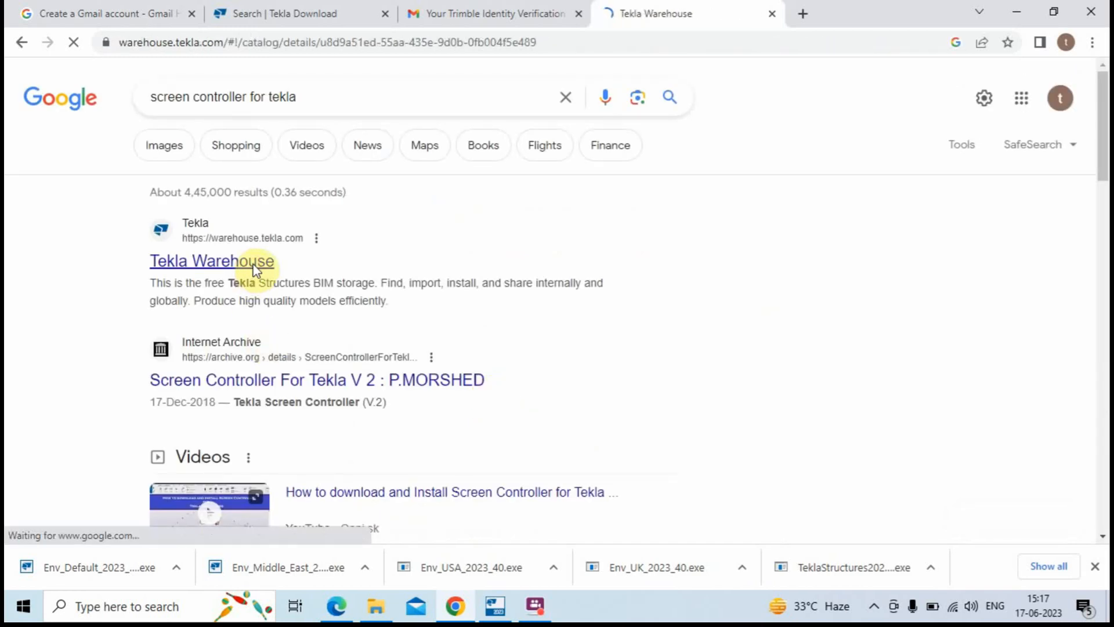
pyautogui.click(211, 261)
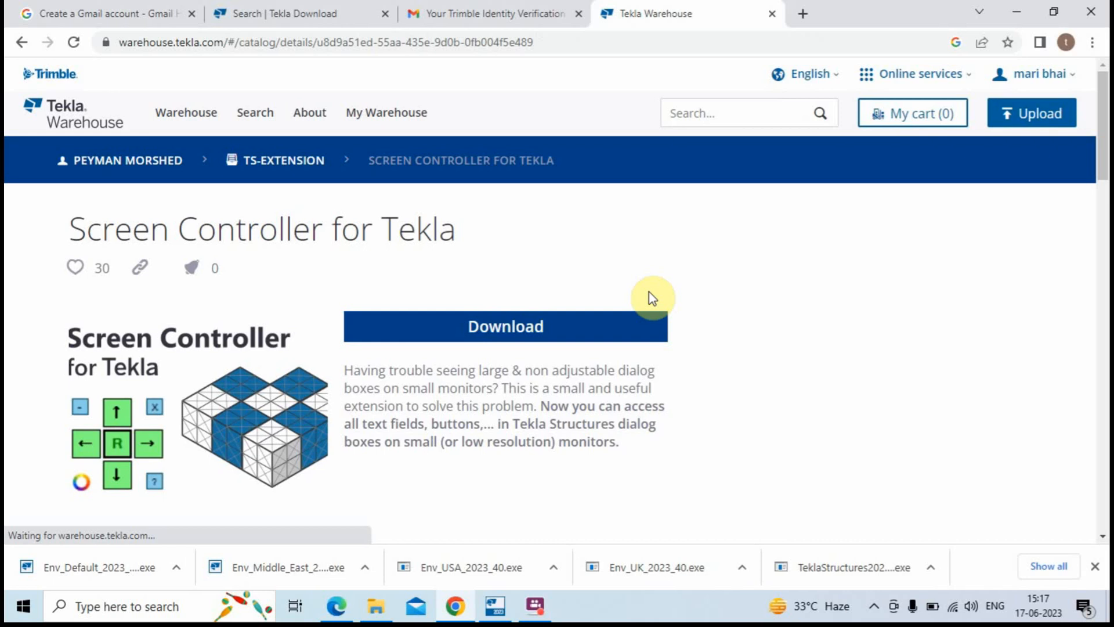
# Download Screen Controller v5, ticking 'Do not show this again' and continuing past the notice
pyautogui.click(505, 327)
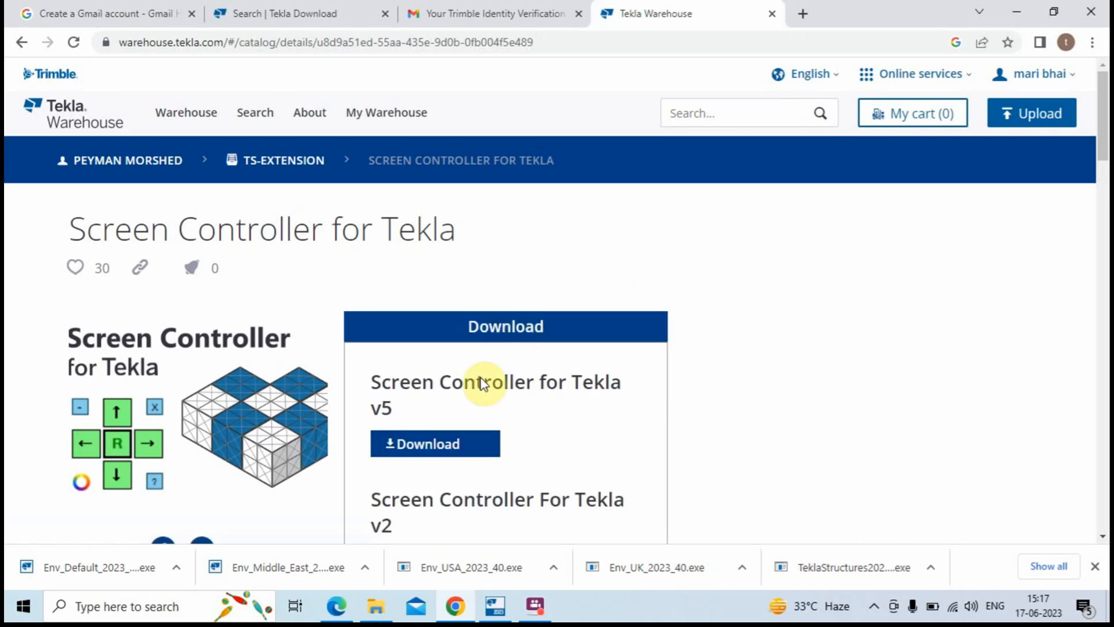
pyautogui.click(435, 443)
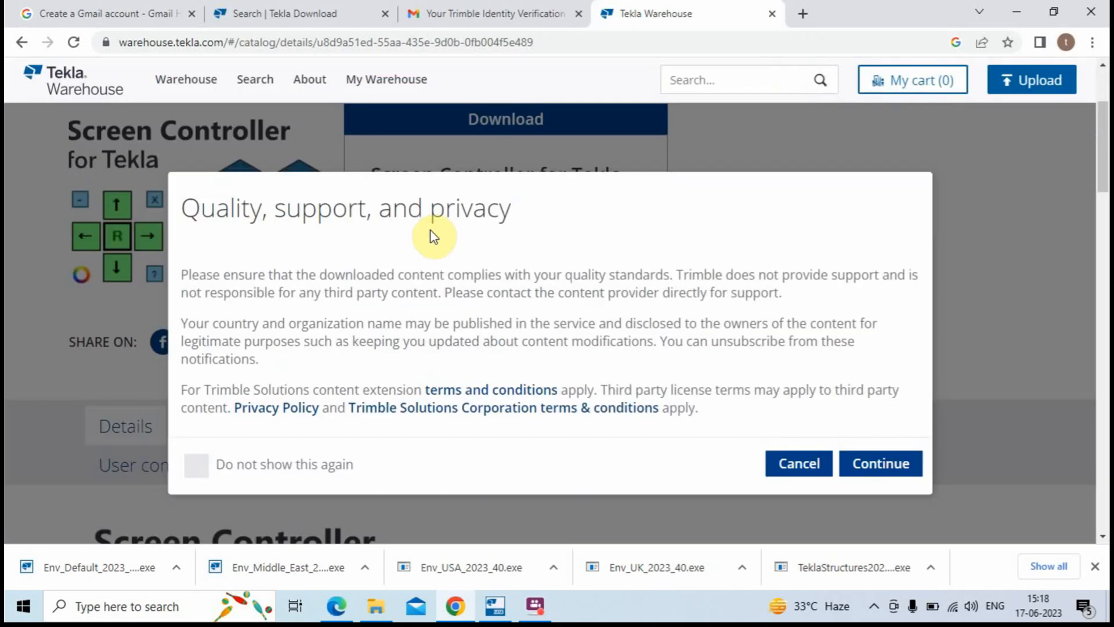
pyautogui.click(198, 464)
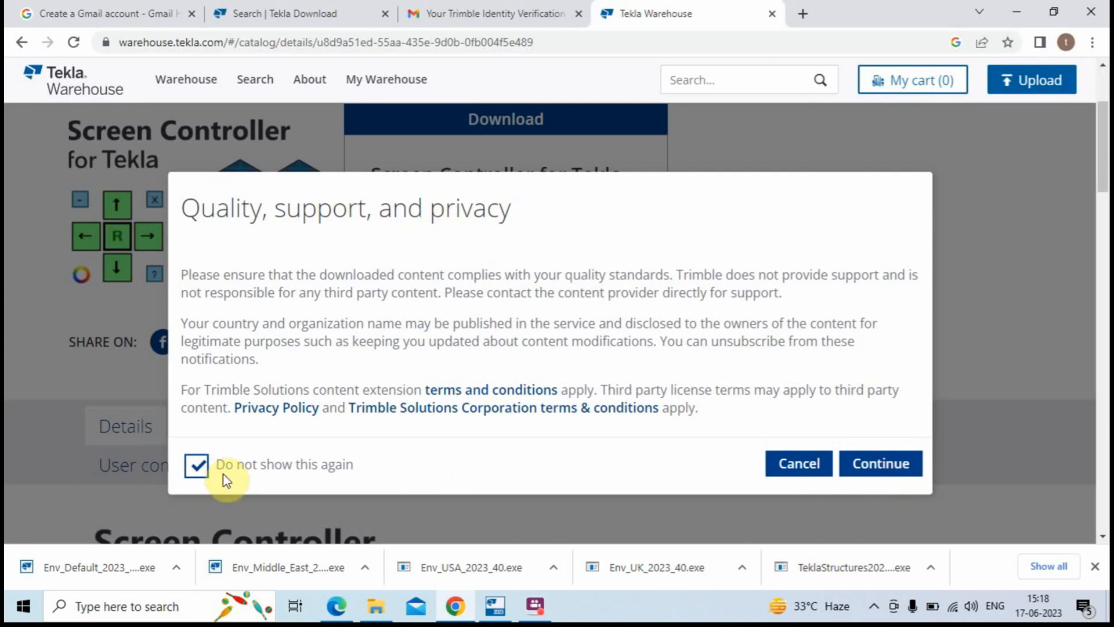
pyautogui.click(880, 463)
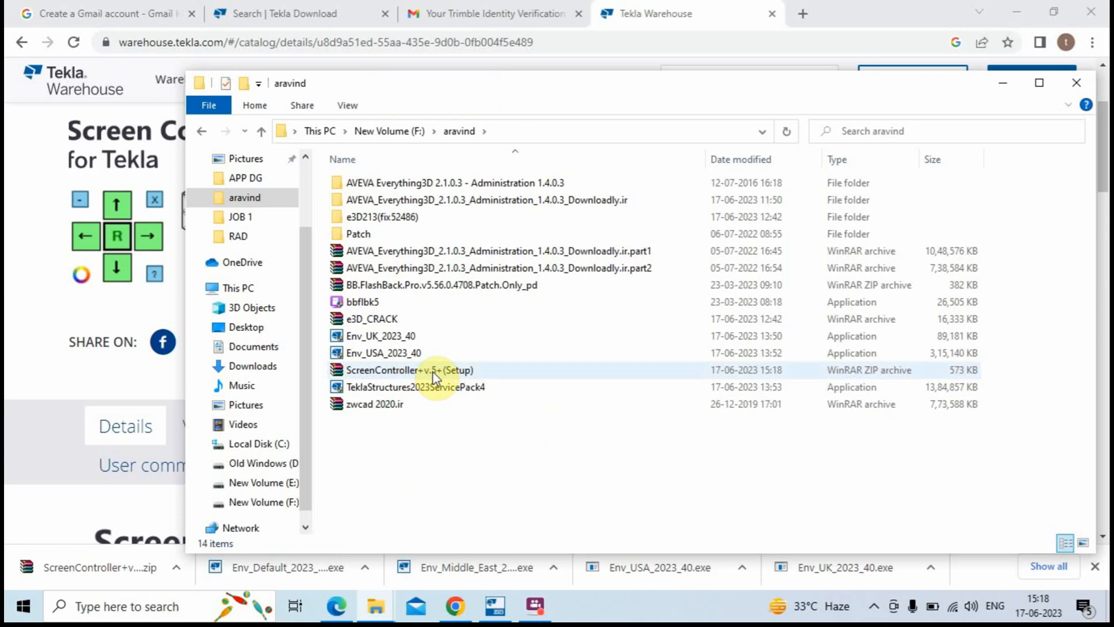
# Extract the ScreenController zip here and run ScreenController v.5 (Setup)
pyautogui.rightClick(433, 370)
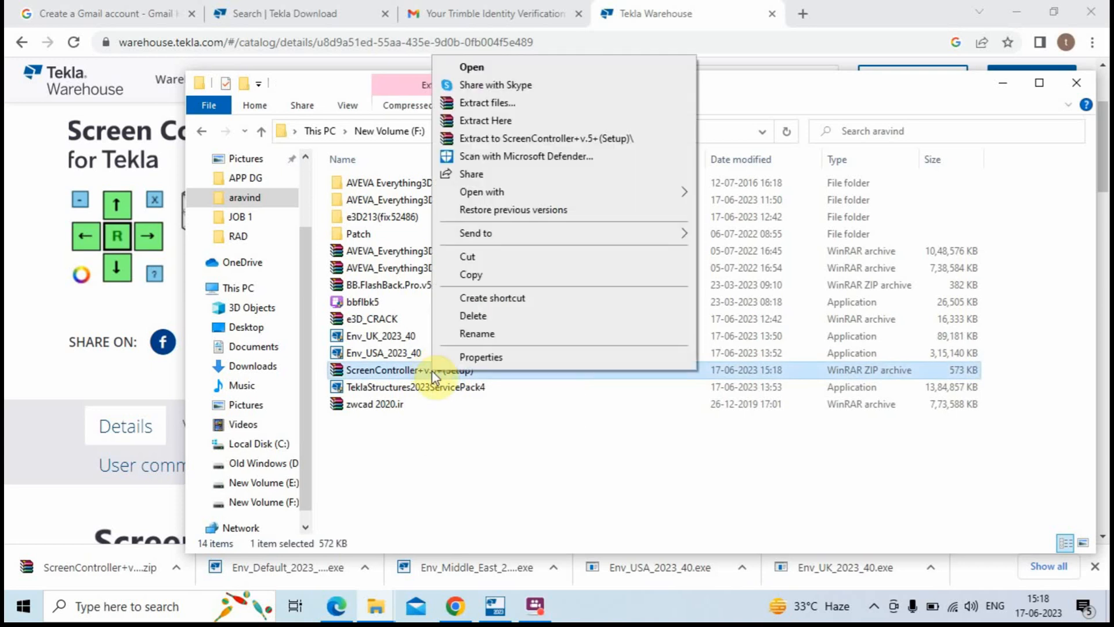
pyautogui.moveTo(509, 120)
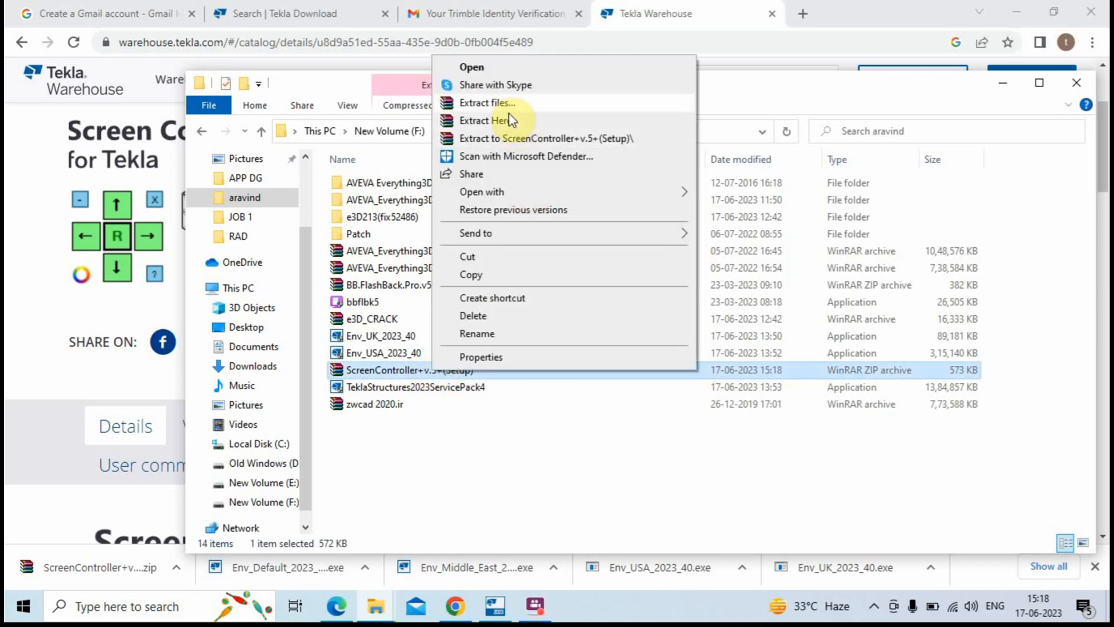
pyautogui.click(485, 120)
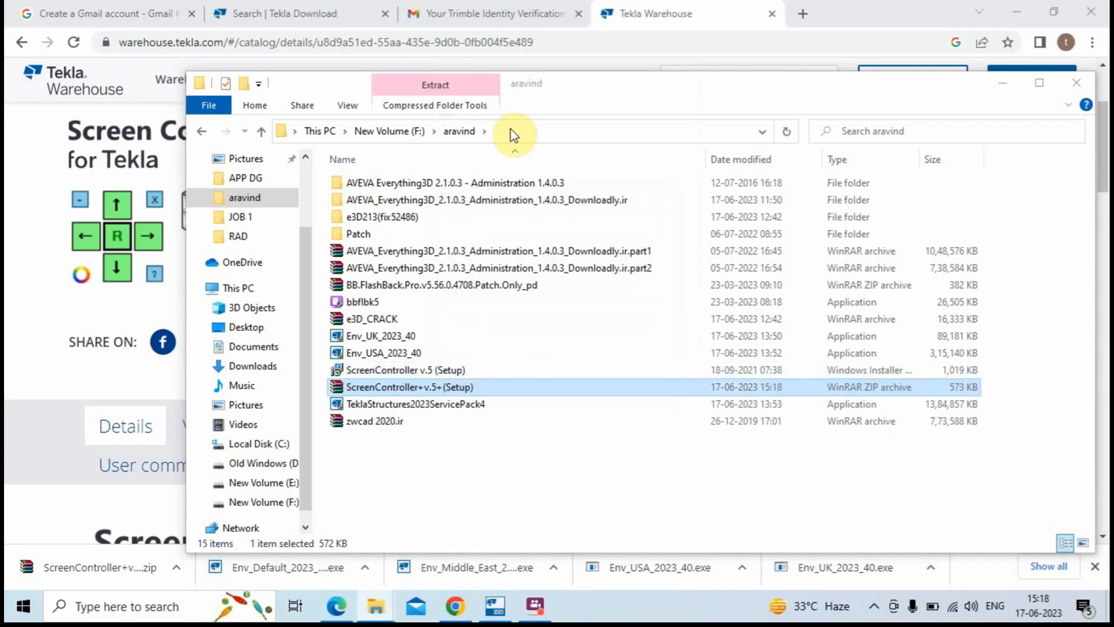
pyautogui.rightClick(401, 370)
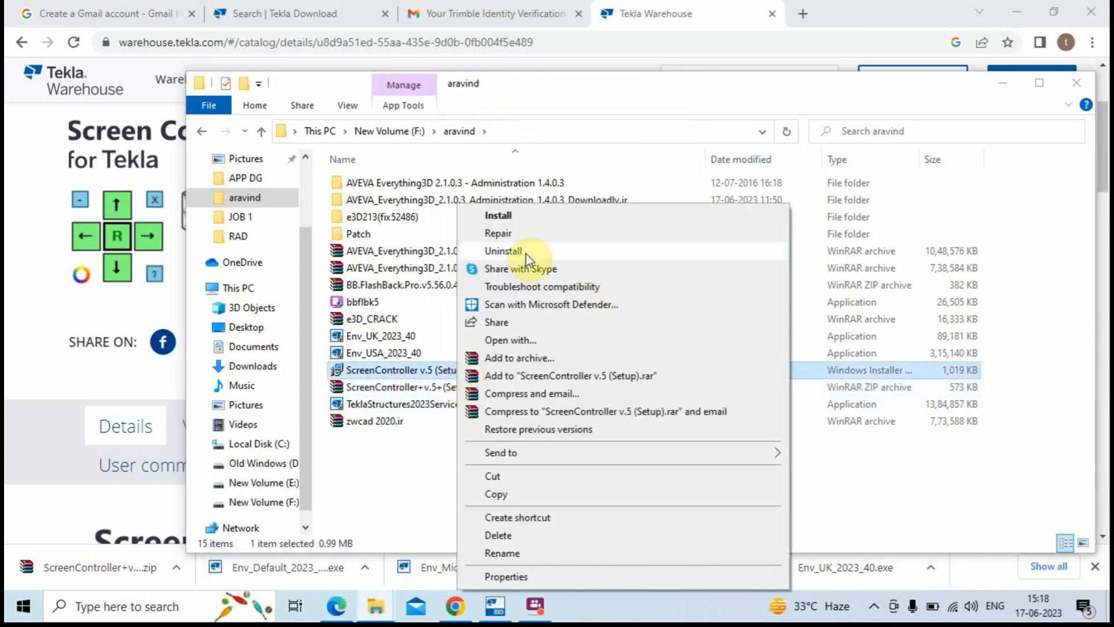
pyautogui.click(593, 191)
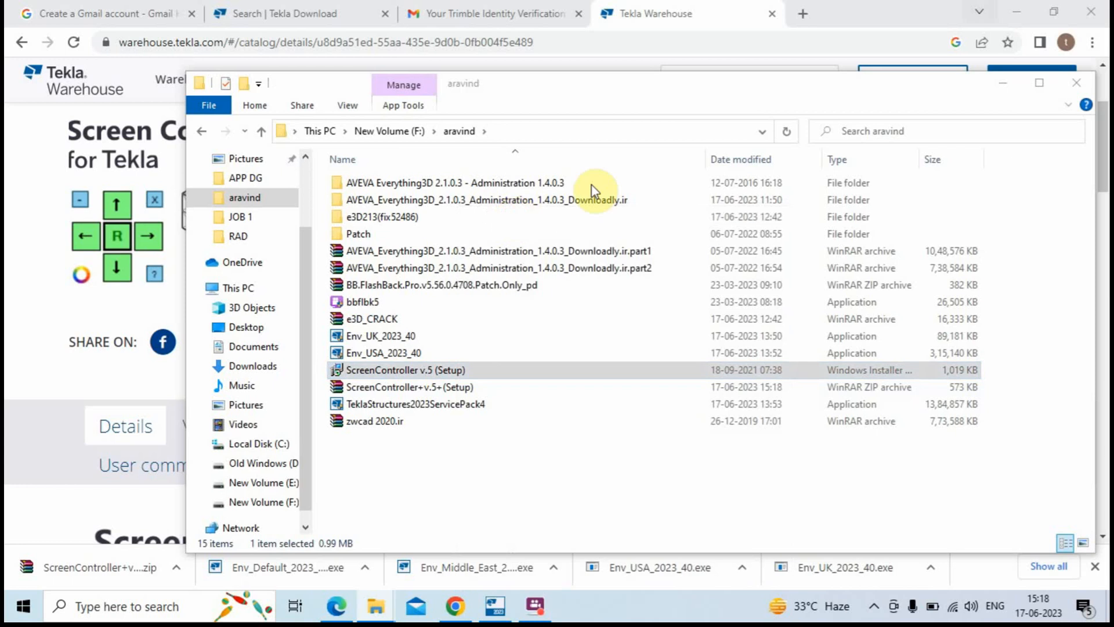
pyautogui.doubleClick(404, 370)
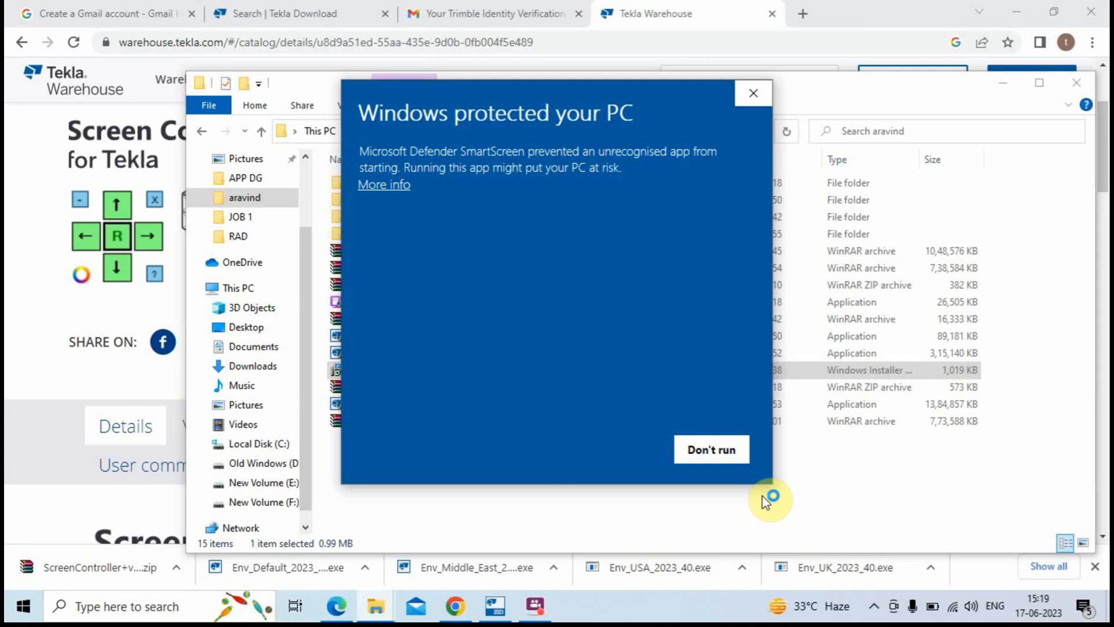
# Run the v.5 installer anyway past SmartScreen and install to the default folder
pyautogui.click(383, 185)
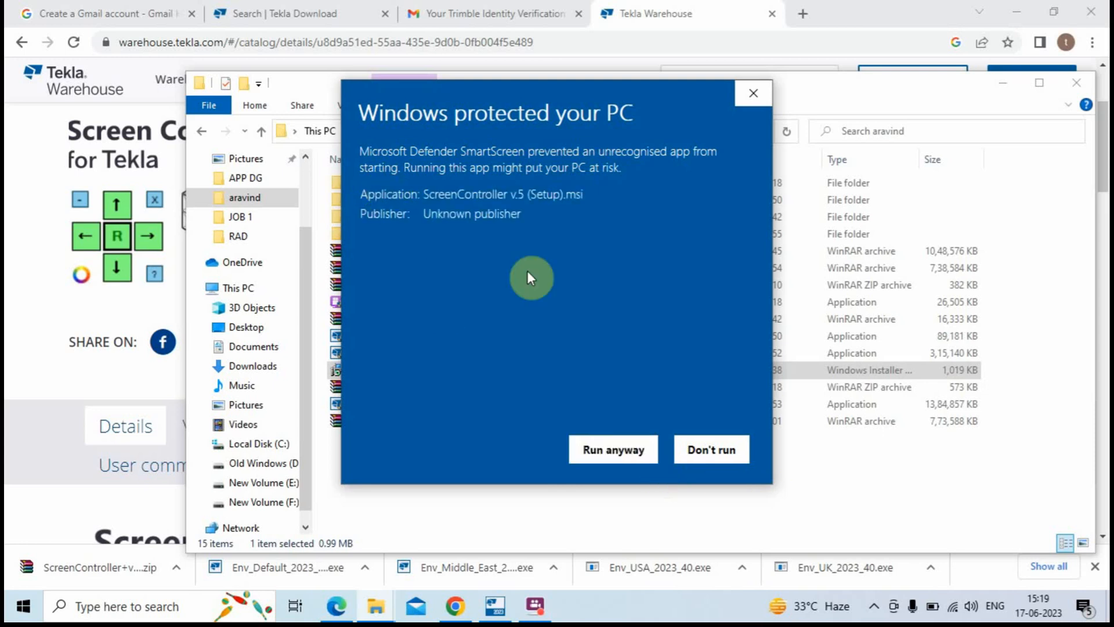
pyautogui.click(613, 449)
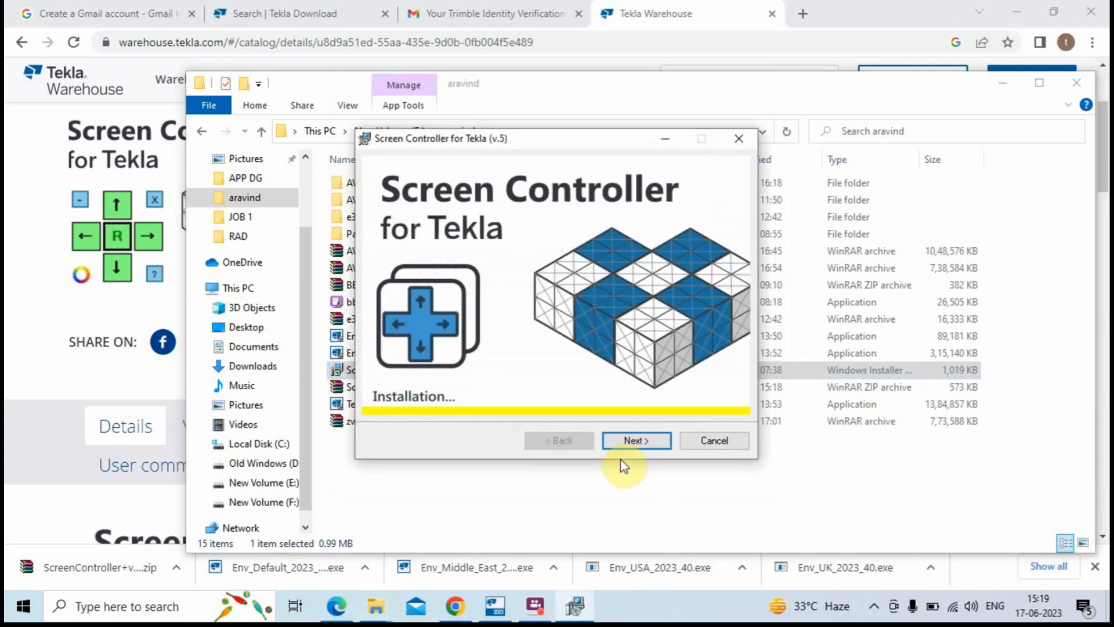
pyautogui.click(636, 440)
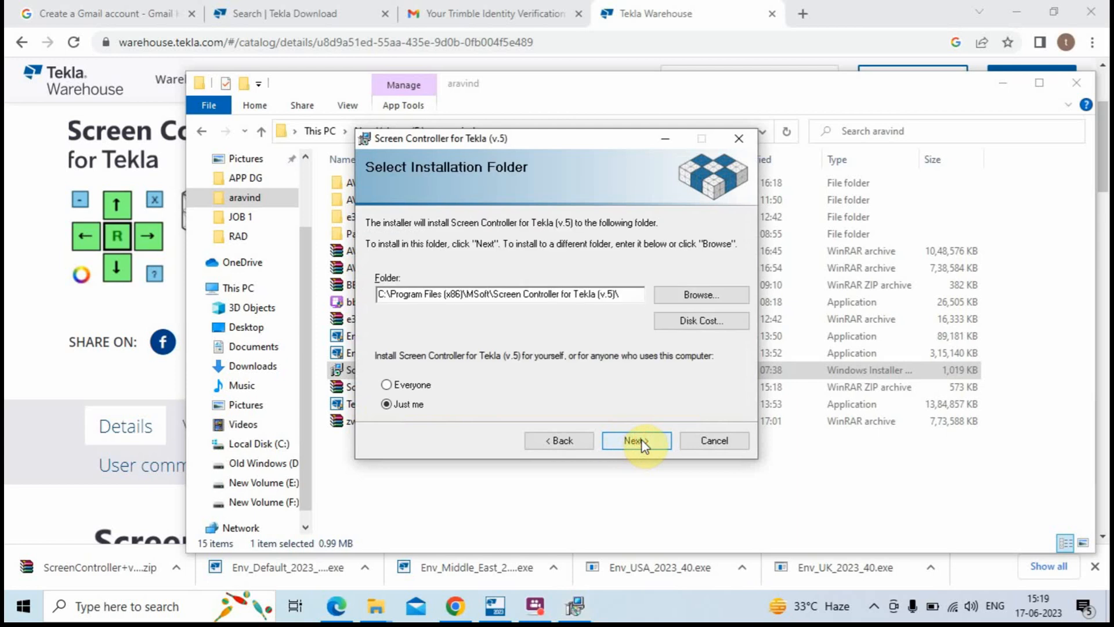
pyautogui.moveTo(437, 394)
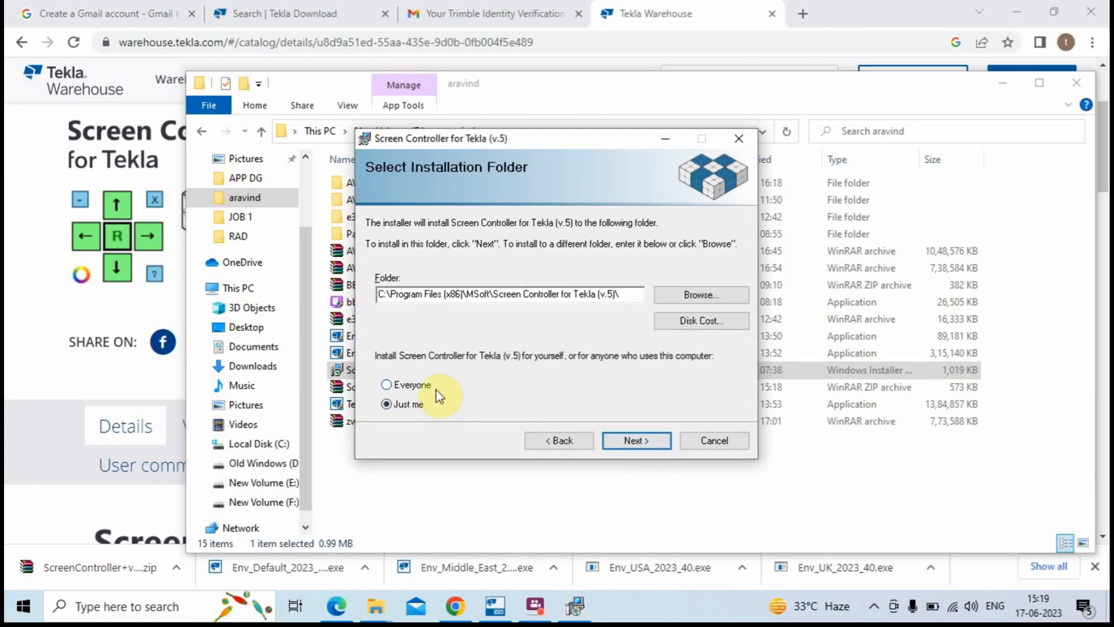
pyautogui.click(637, 441)
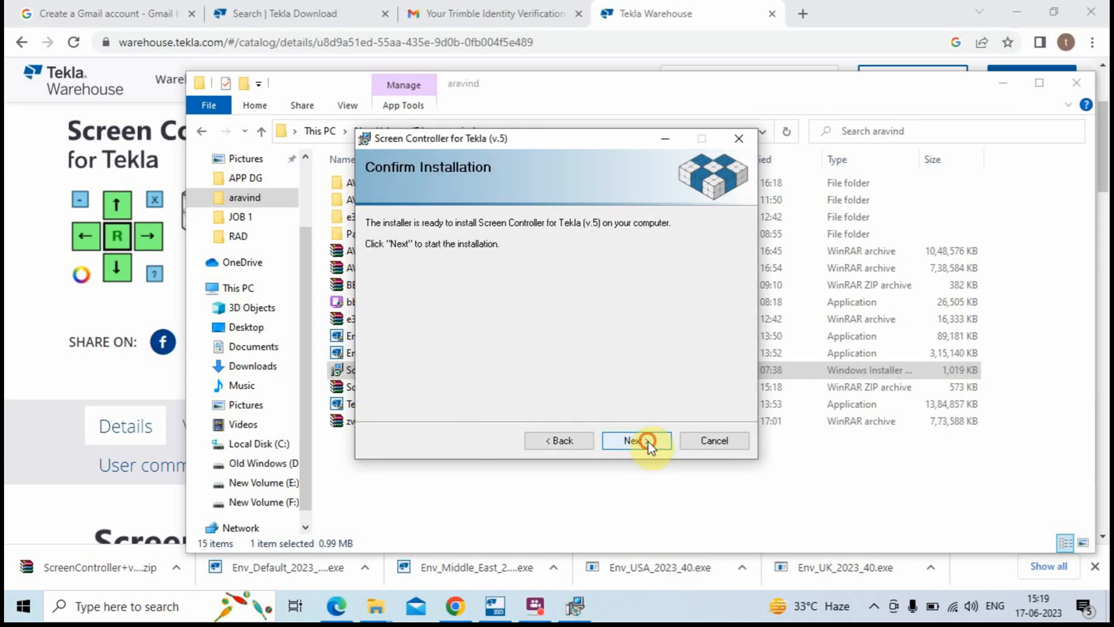
pyautogui.click(636, 440)
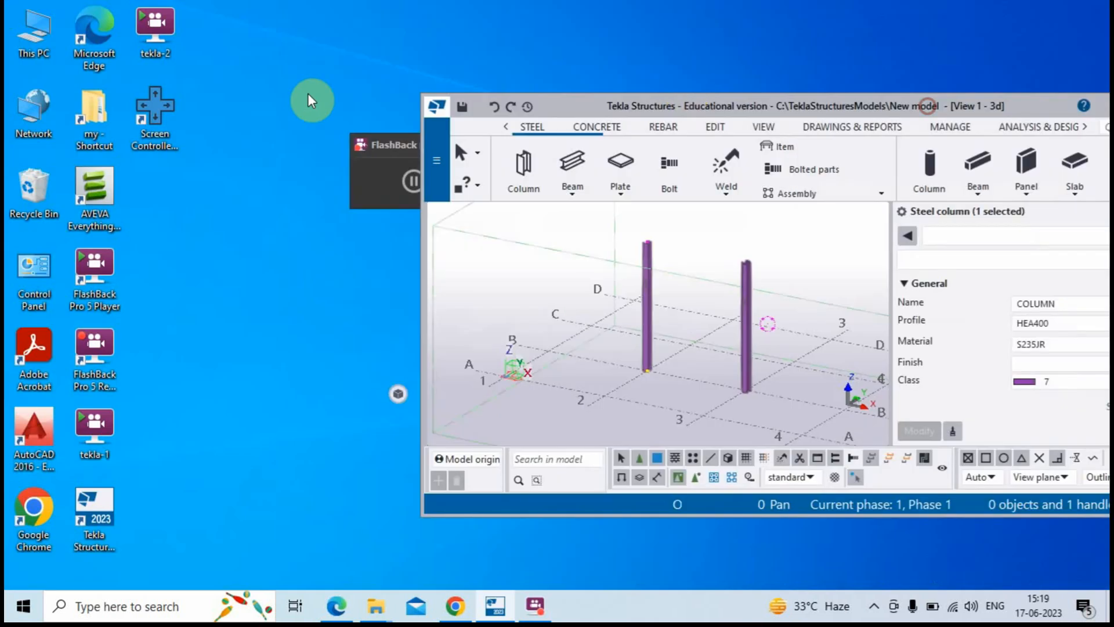
pyautogui.moveTo(912, 180)
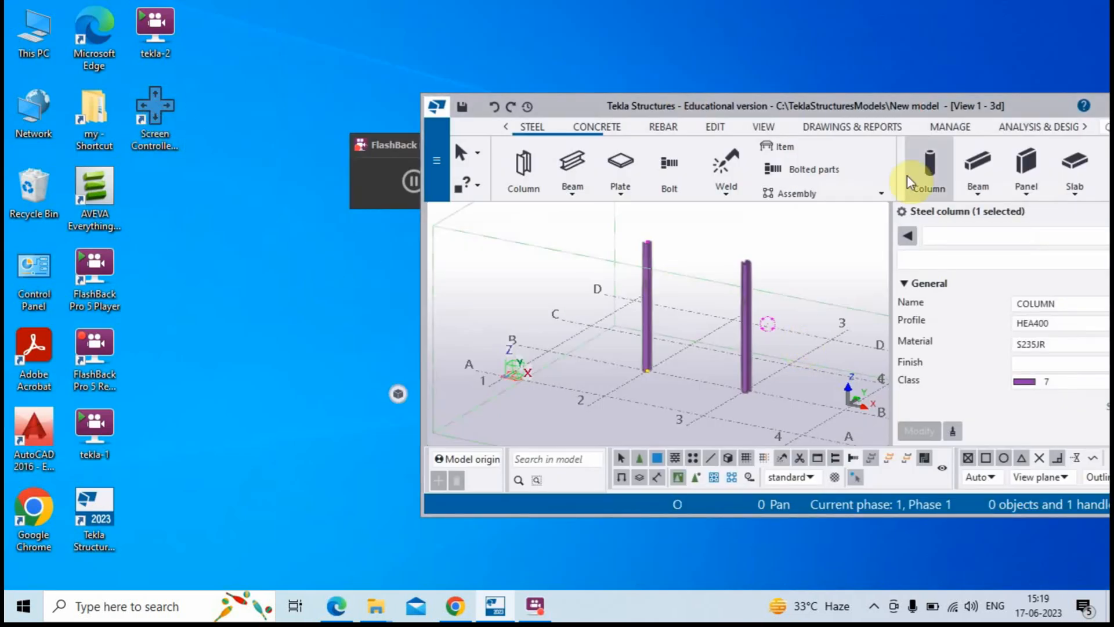
# Bring the Tekla Structures model window to the front under the Screen Controller overlay
pyautogui.click(152, 113)
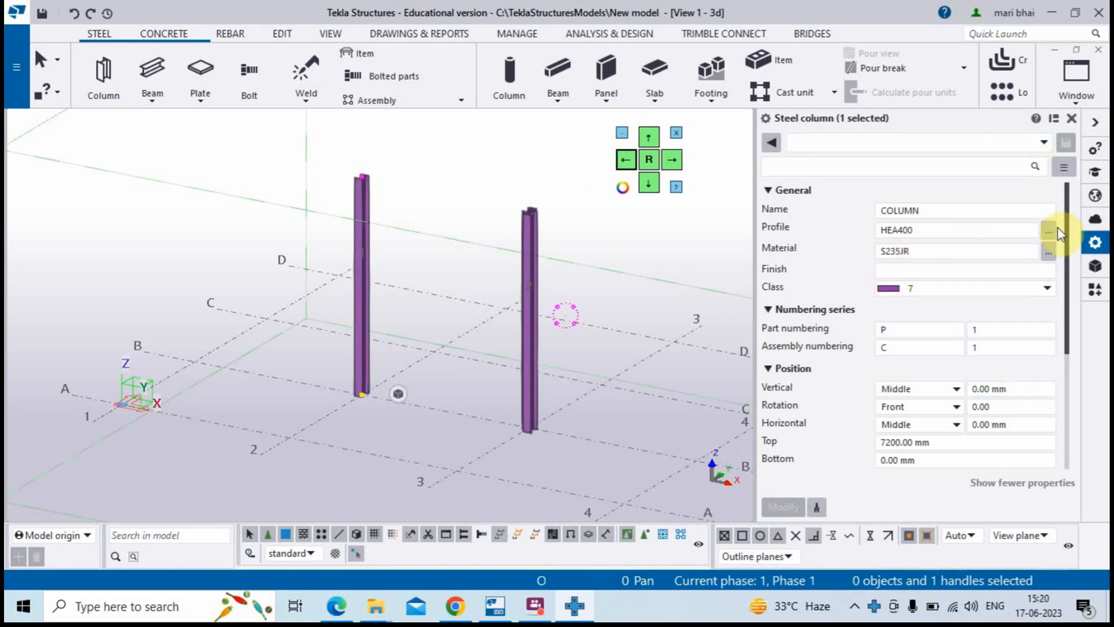
pyautogui.click(1048, 230)
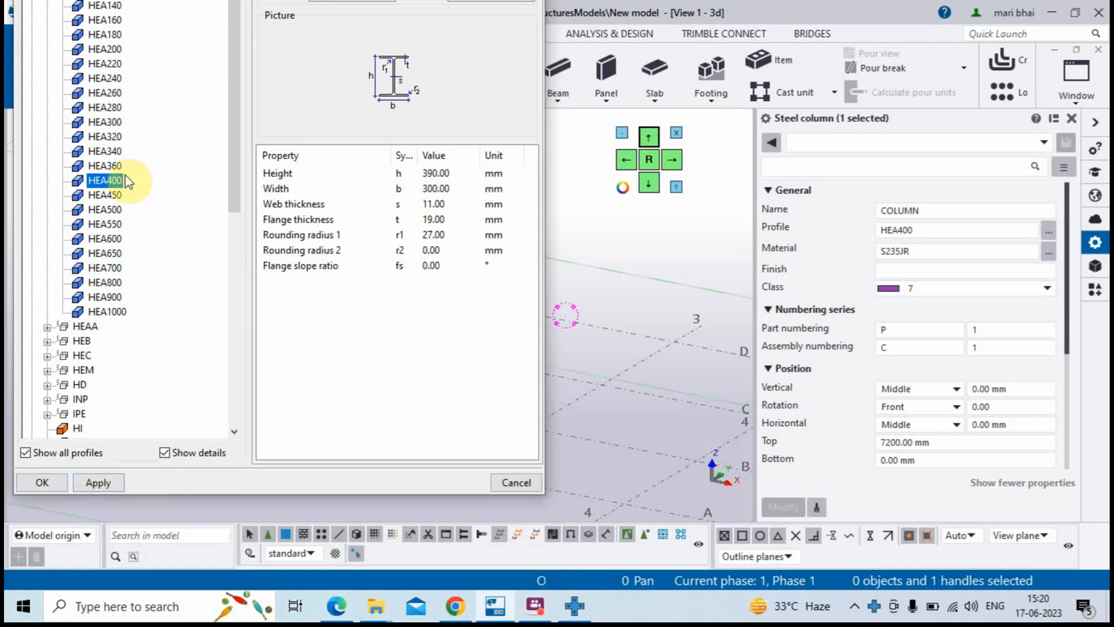
pyautogui.click(41, 483)
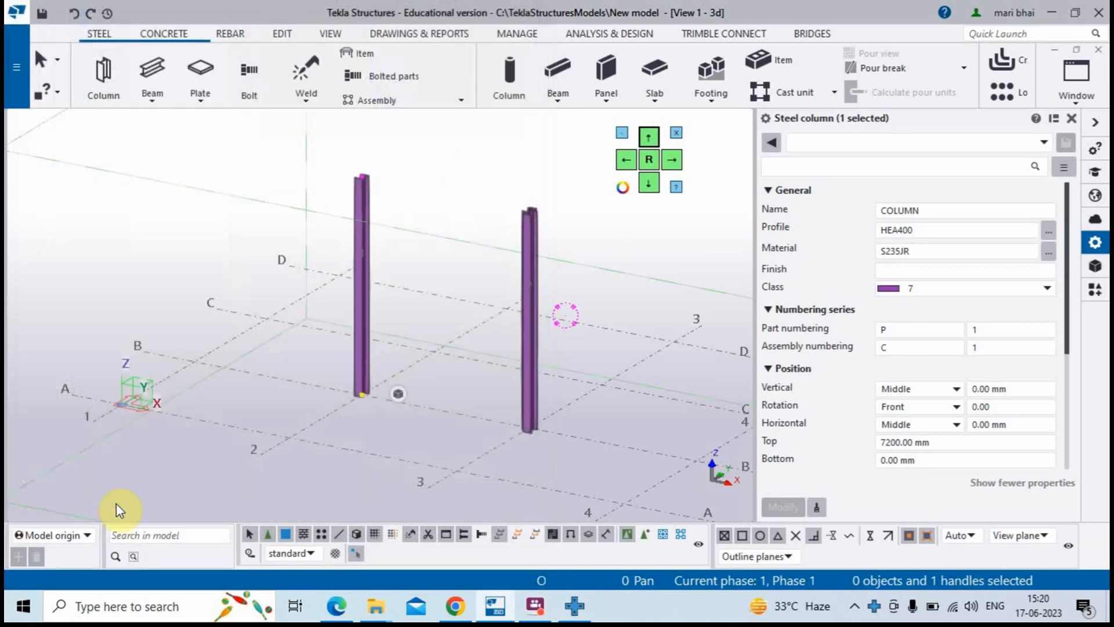